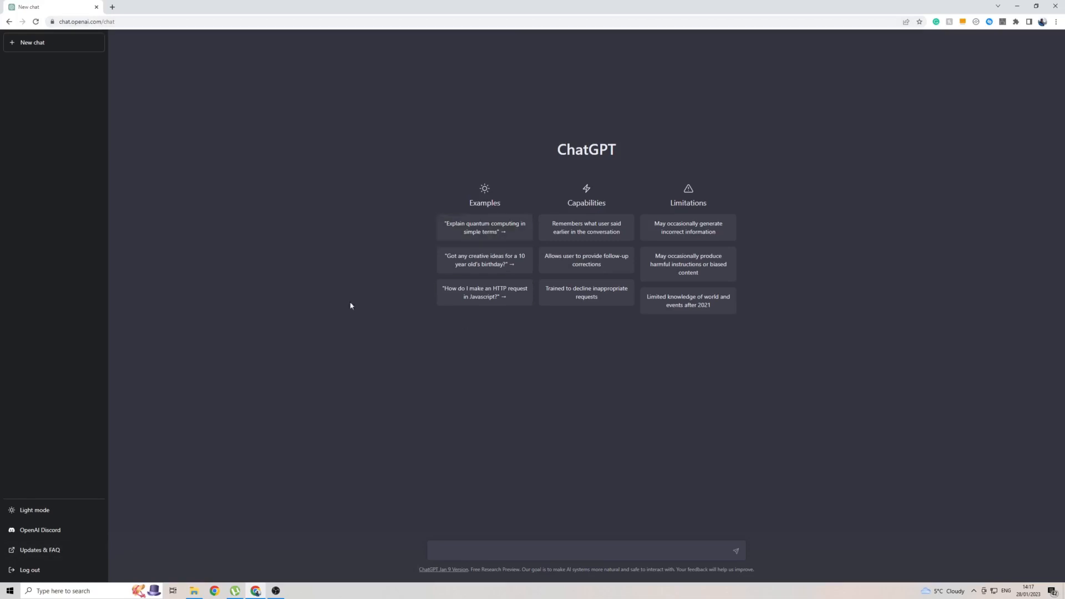
mouse_move(20, 588)
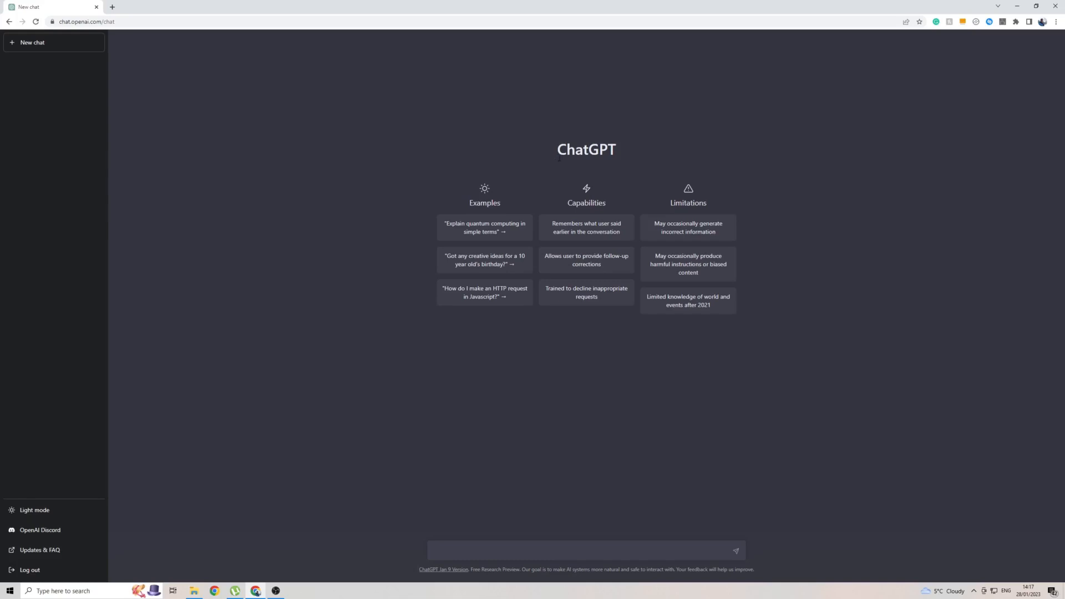
mouse_move(631, 174)
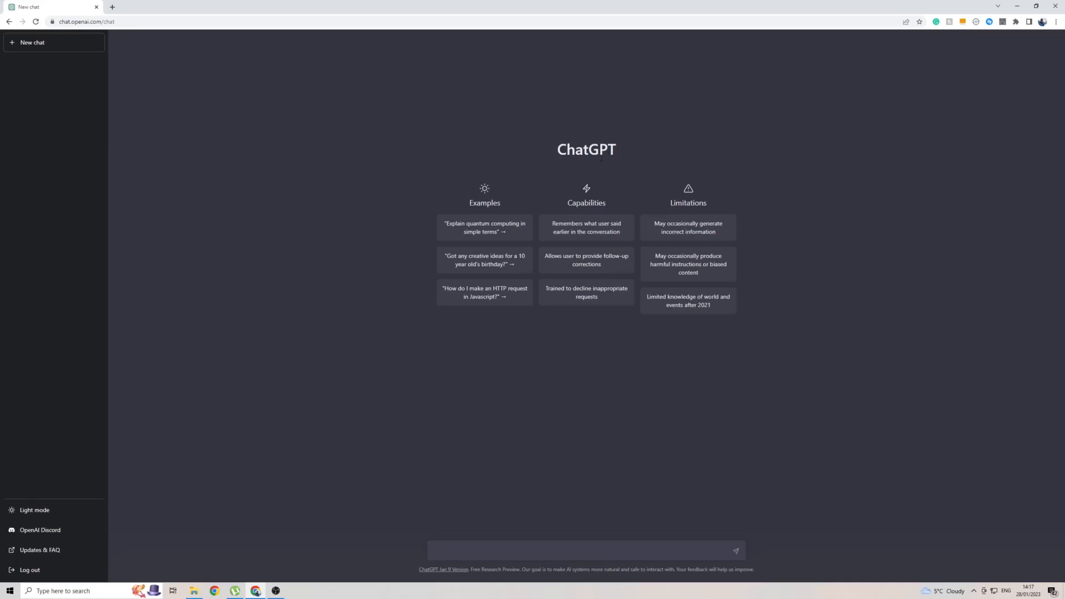
mouse_move(598, 171)
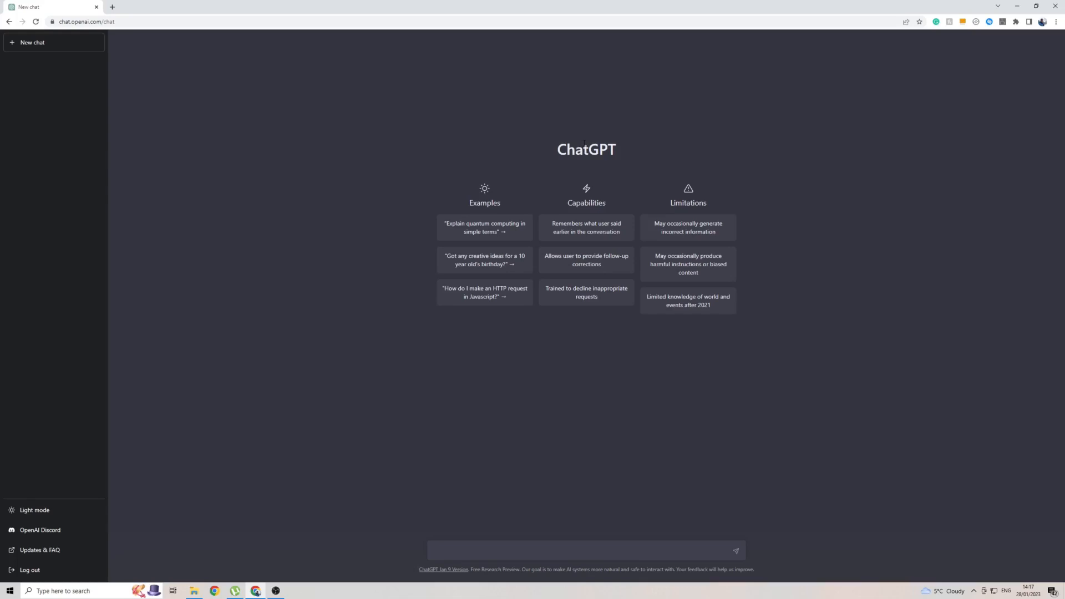
mouse_move(883, 253)
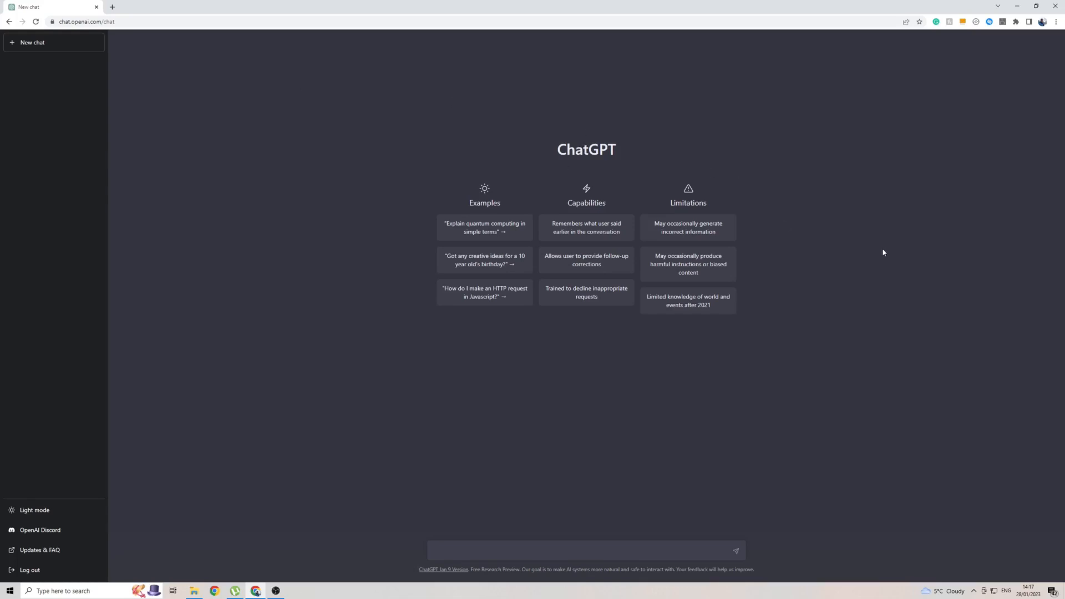
Step: Translate the ChatGPT page into Hebrew from the Chrome context menu
right_click(883, 253)
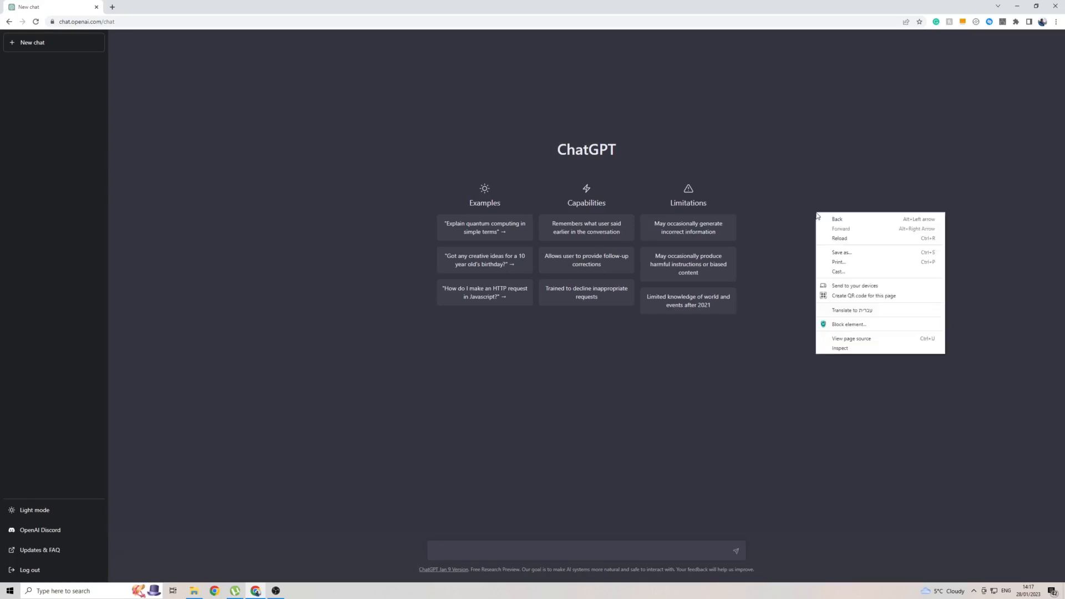
mouse_move(867, 314)
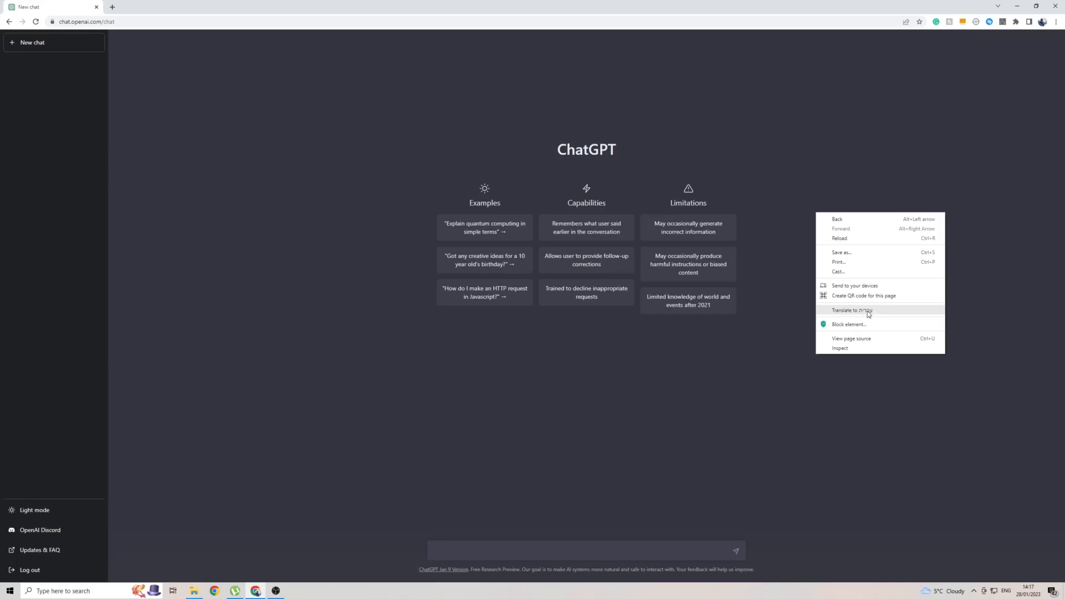
click(852, 310)
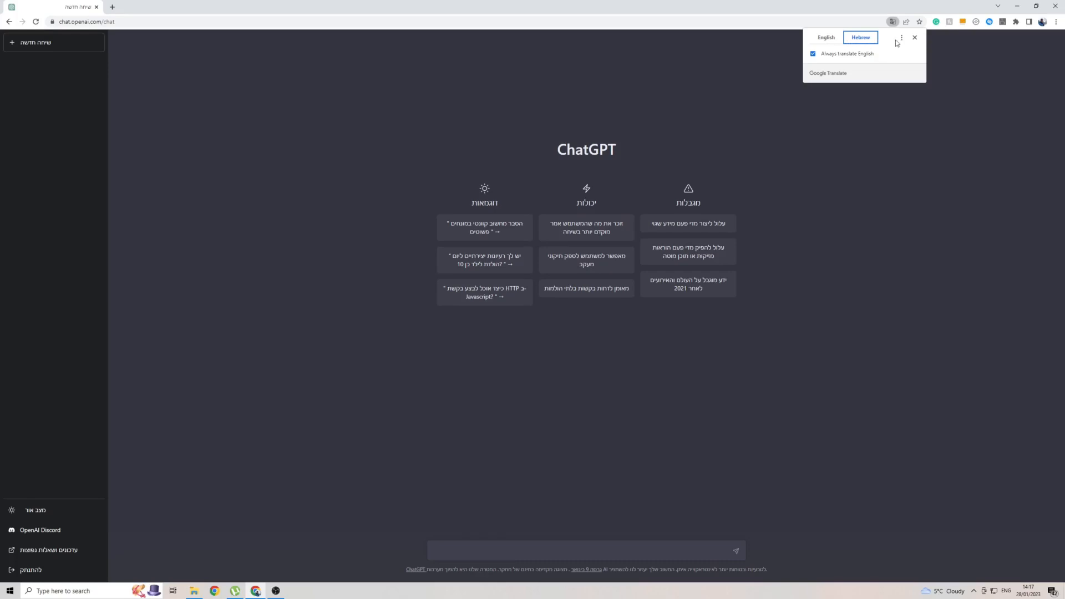
Step: Confirm Hebrew as the target language in the Google Translate bubble and keep the page in Hebrew
click(901, 37)
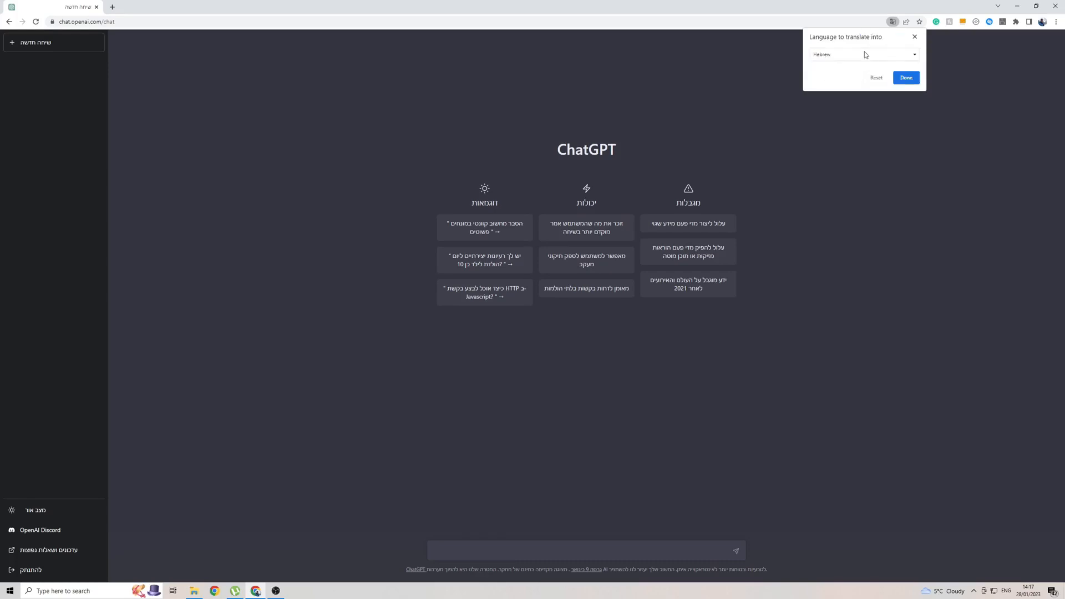
click(913, 54)
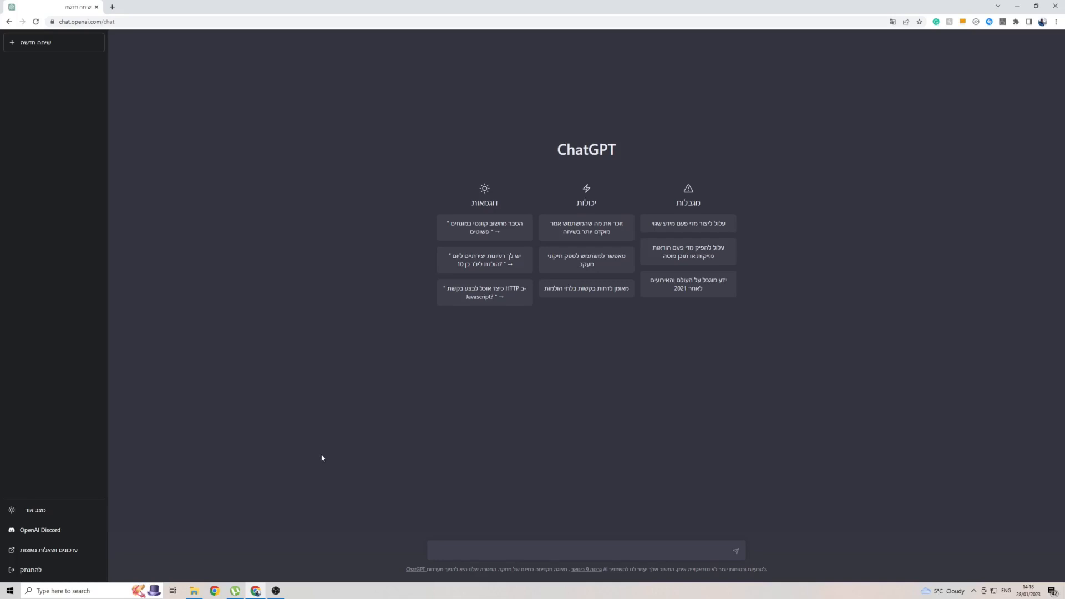
mouse_move(431, 534)
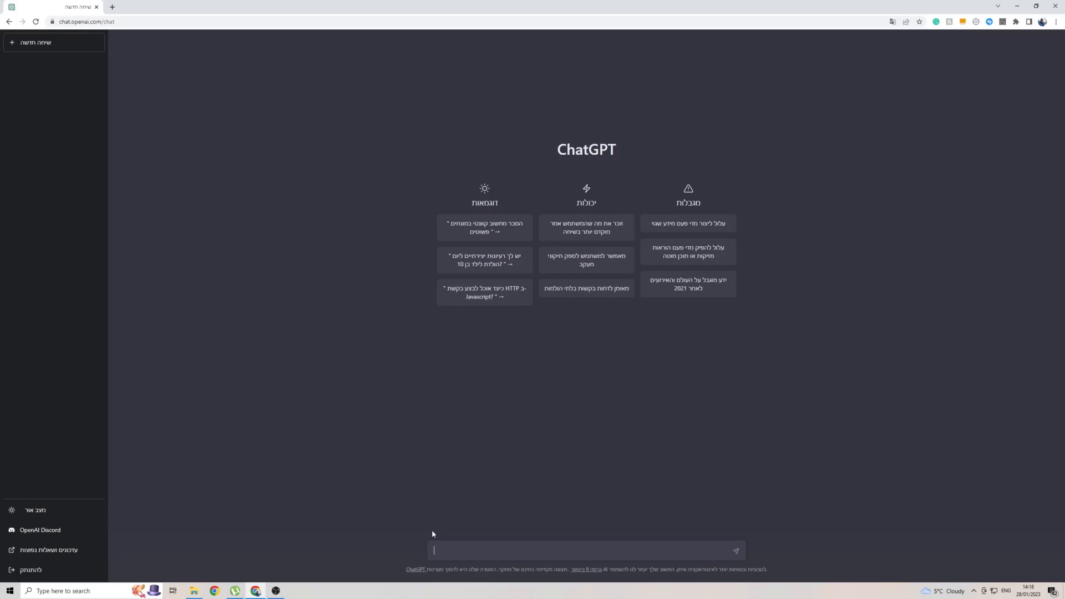
Step: Enter the Hebrew greeting מה שלומך into the prompt box without sending it
text(מה שלומך)
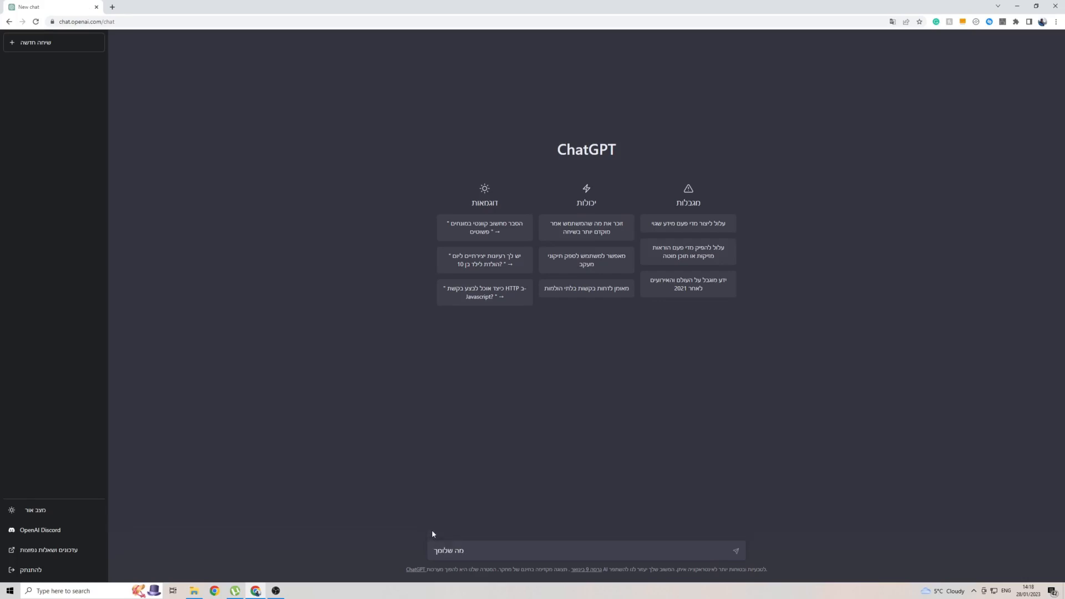